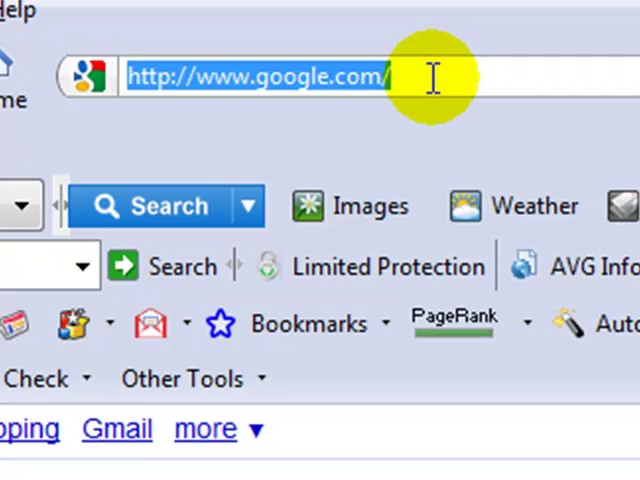
- Load netvibes.com from the address bar suggestions in Firefox
type("n")
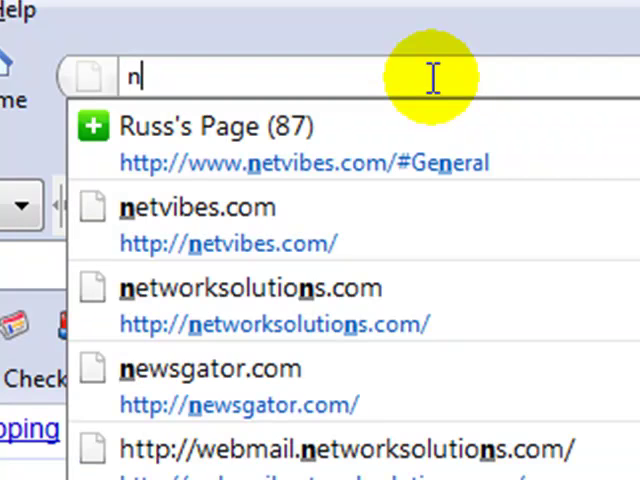
type("eti")
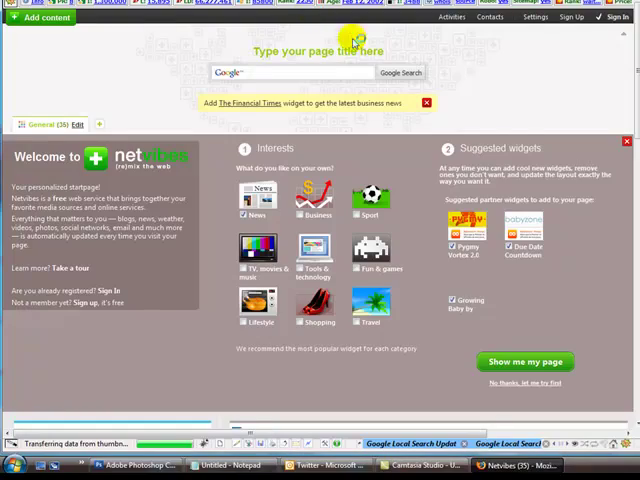
mouse_move(512, 48)
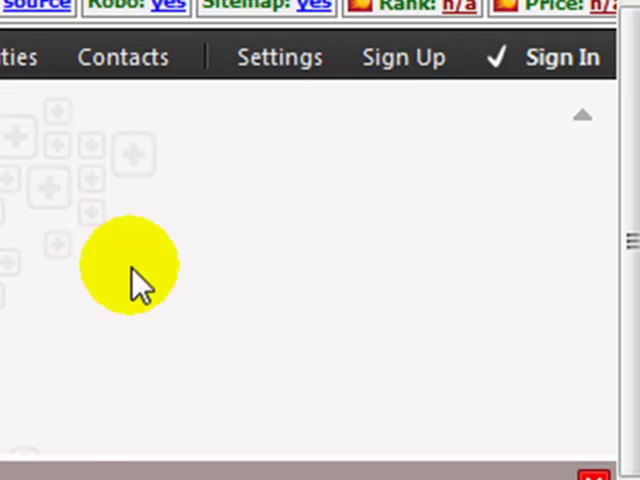
- Fill the sign-up form with username russell, the henneberry.com e-mail and a confirmed password
left_click(404, 56)
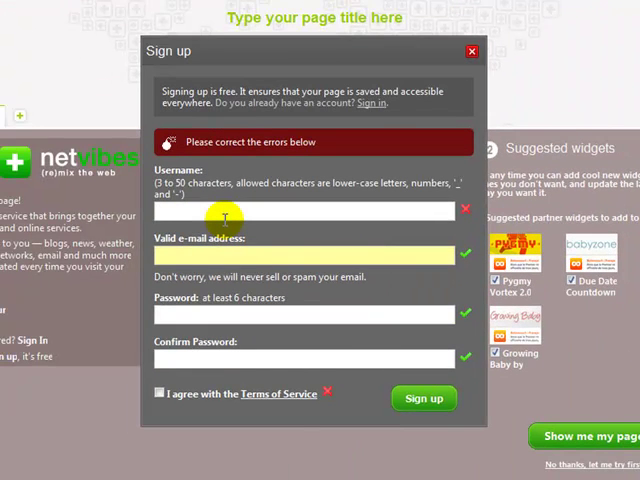
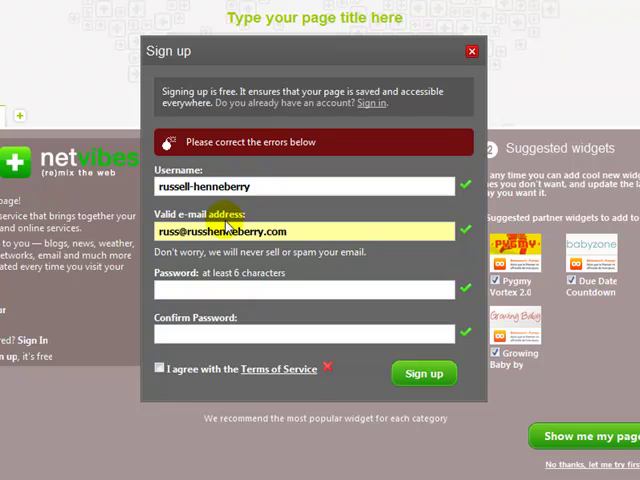
type("•••••")
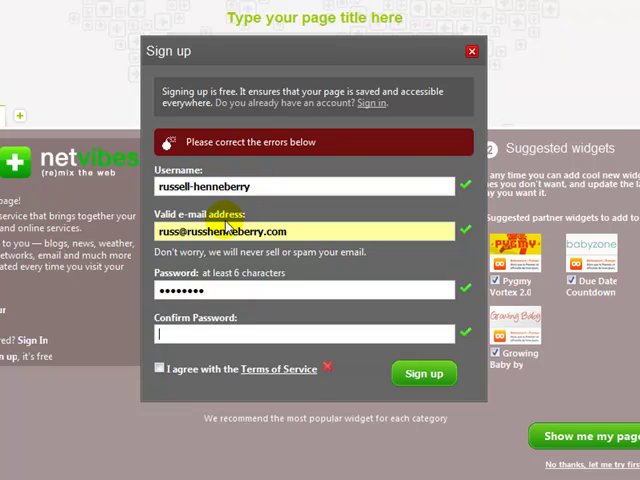
type("••••••••")
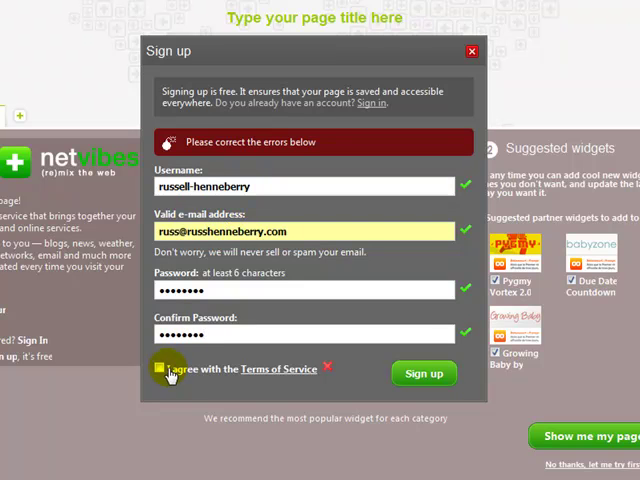
- Accept the Terms of Service and submit the Netvibes registration
left_click(160, 368)
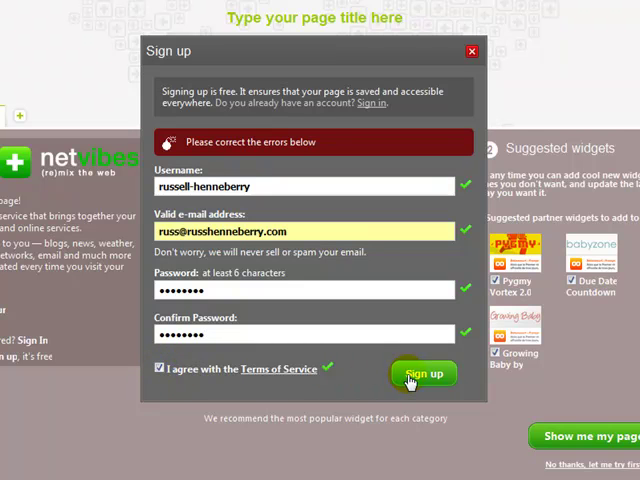
left_click(422, 372)
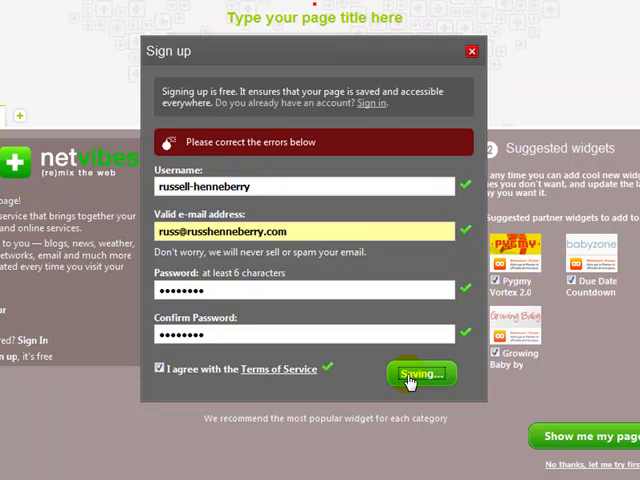
left_click(420, 372)
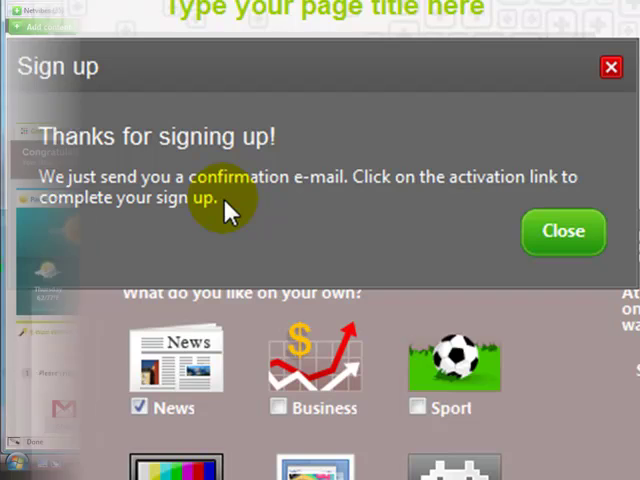
- Close the 'Thanks for signing up!' confirmation to reach the personal page
left_click(564, 232)
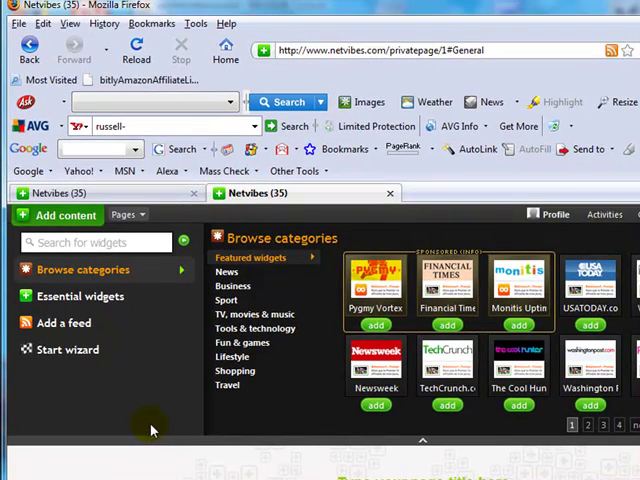
- Add the russhenneberry.com blog RSS feed as a widget on the General tab
left_click(64, 322)
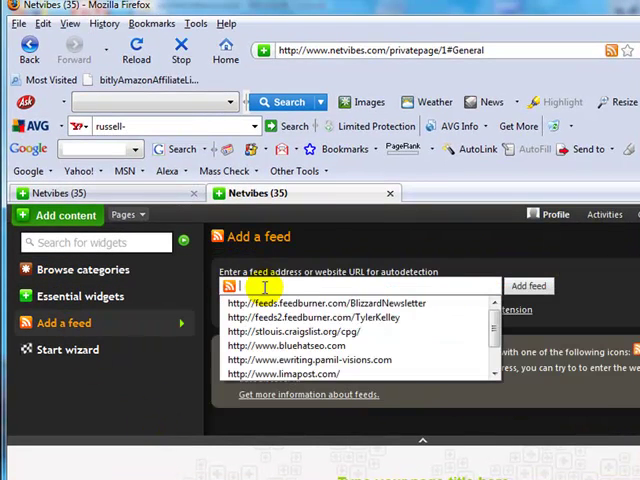
type("russhenneberry.com")
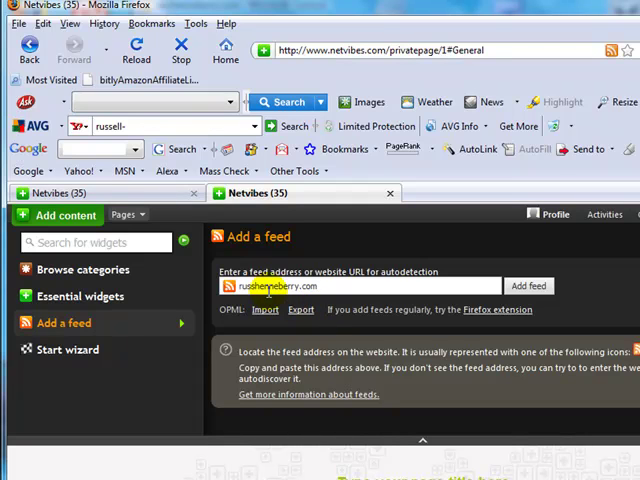
left_click(528, 286)
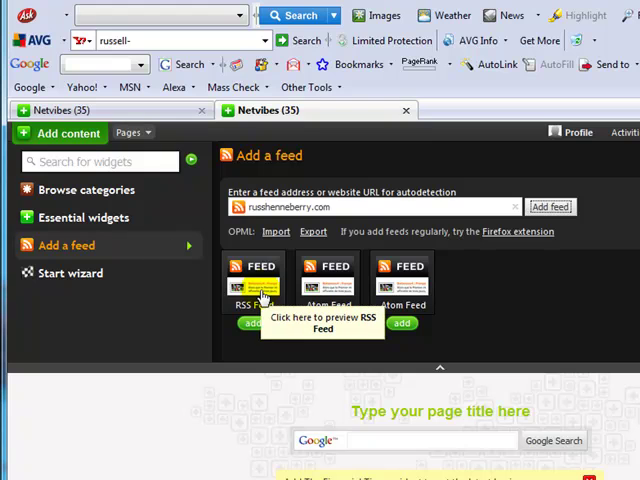
mouse_move(328, 296)
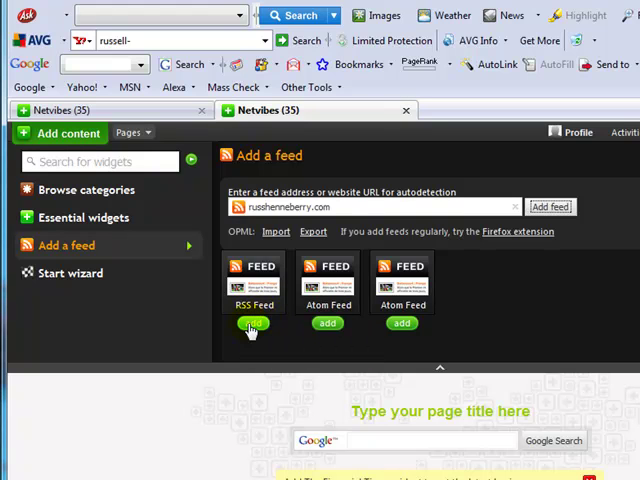
left_click(252, 322)
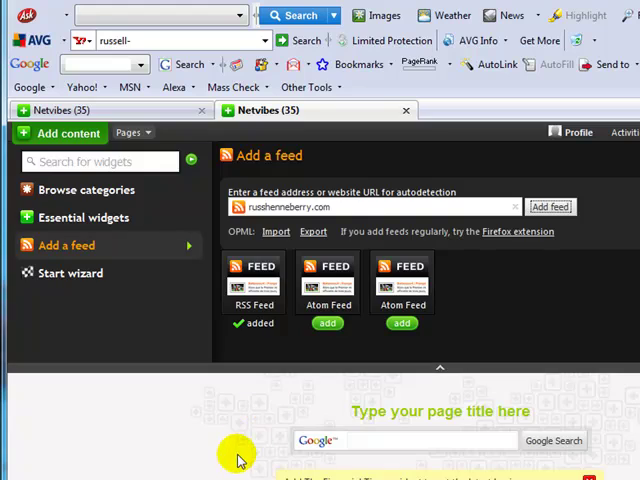
scroll("down", 3)
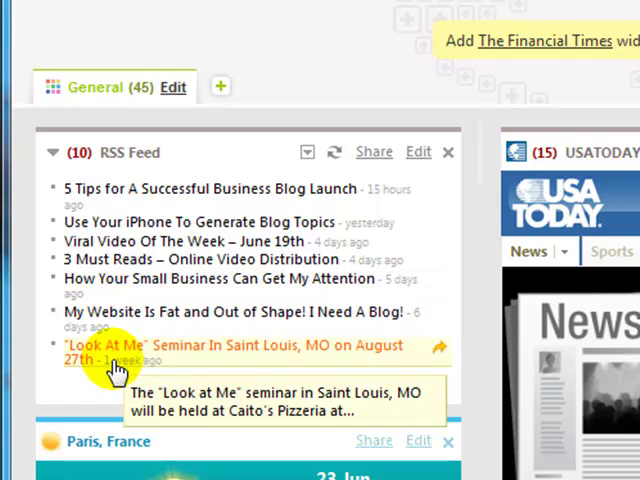
mouse_move(128, 196)
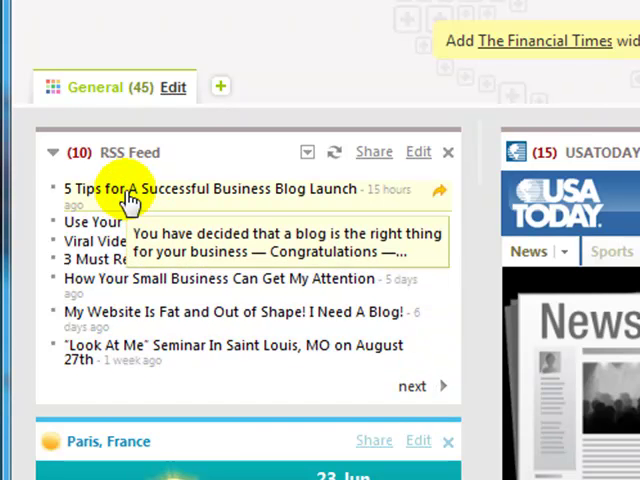
mouse_move(176, 236)
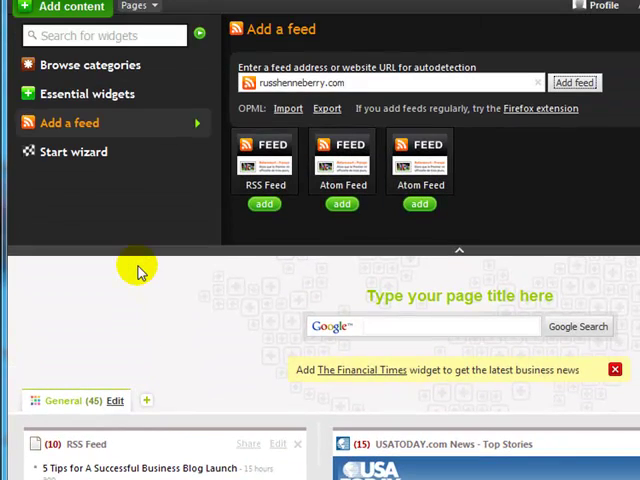
- Replace the feed address with seomoz.org and add the SEOmoz Daily feed widget
triple_click(396, 82)
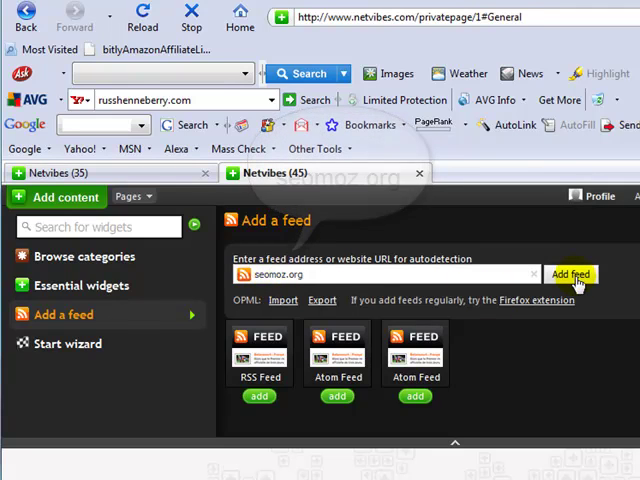
left_click(572, 276)
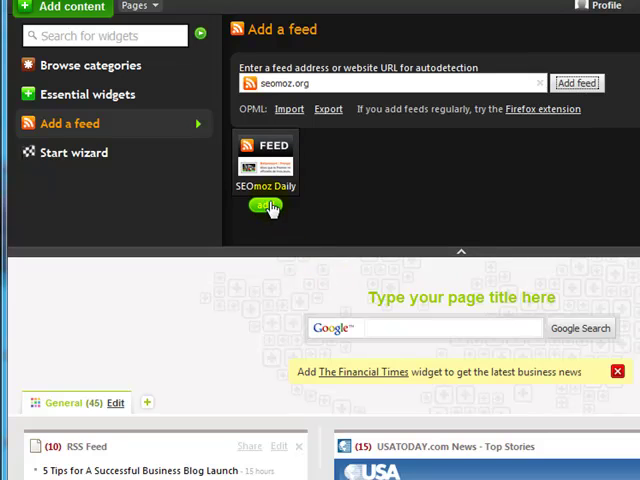
left_click(264, 204)
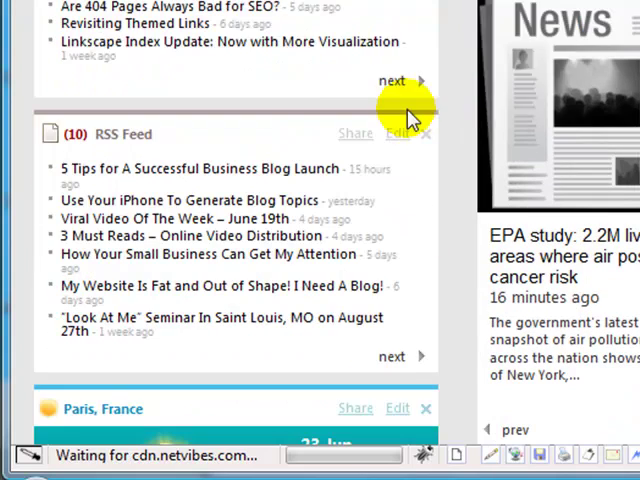
mouse_move(144, 124)
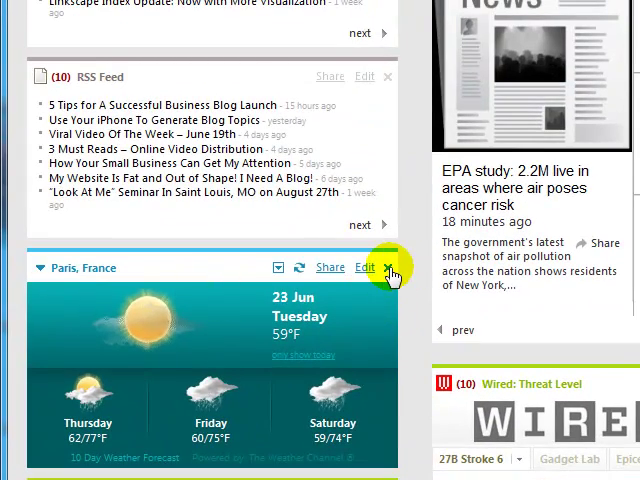
- Delete the Paris, France weather widget forever
left_click(388, 268)
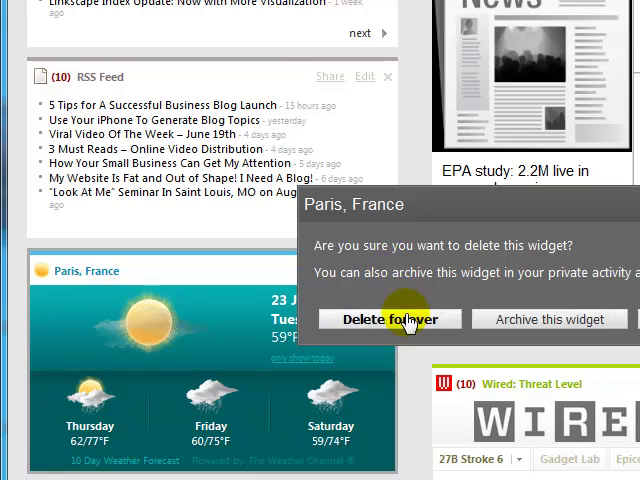
left_click(388, 318)
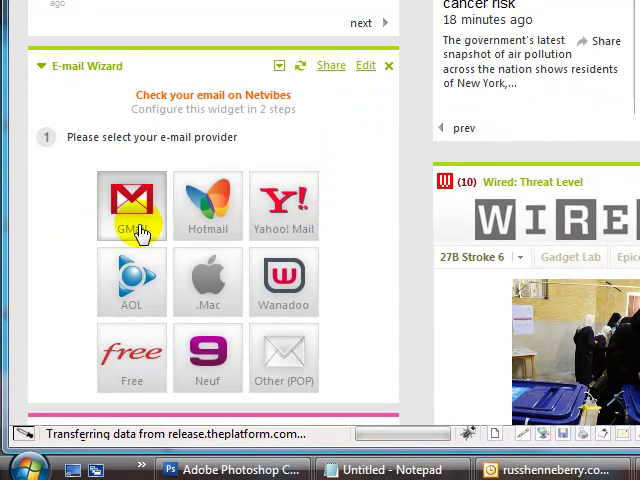
scroll("down", 3)
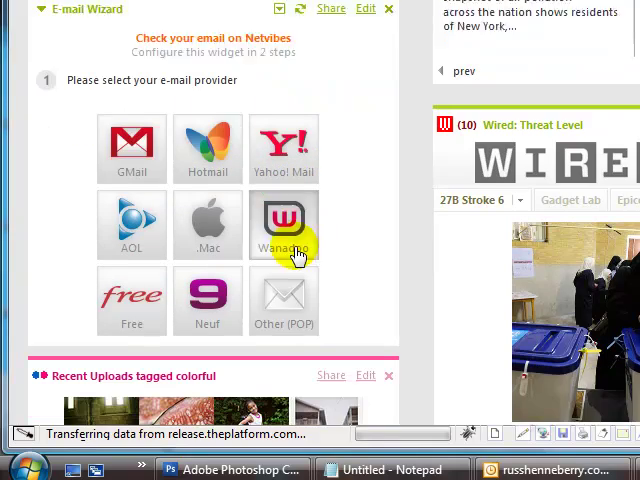
scroll("down", 3)
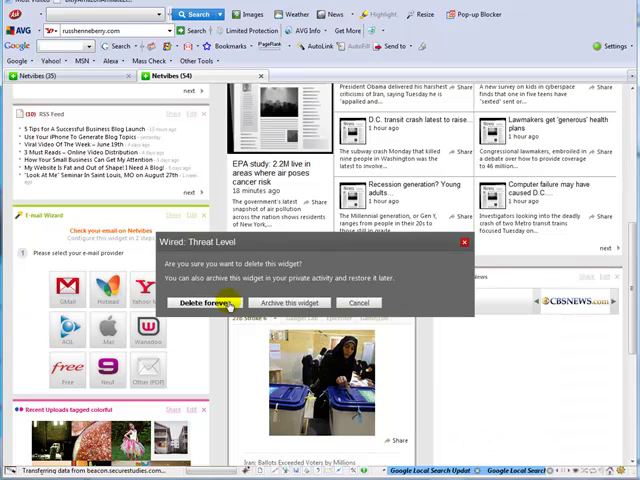
- Delete the Wired: Threat Level and CBS News widgets forever
left_click(198, 302)
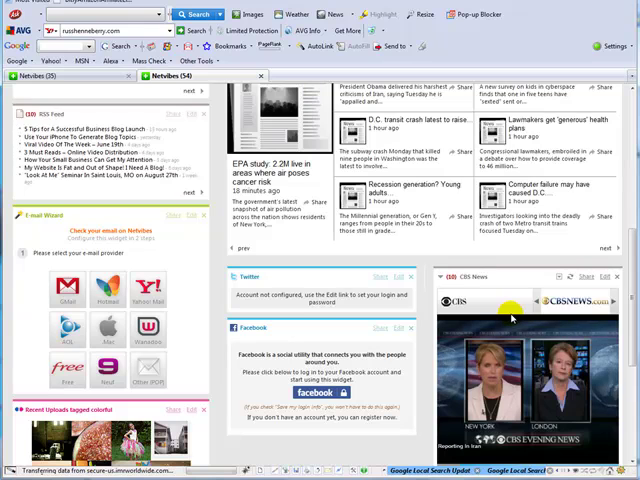
scroll("down", 3)
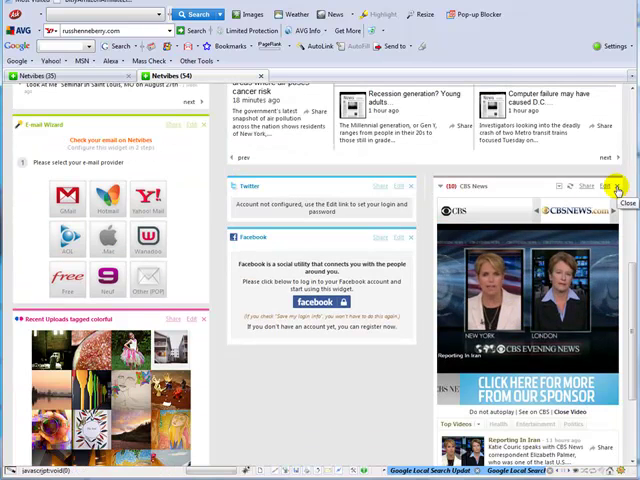
left_click(616, 190)
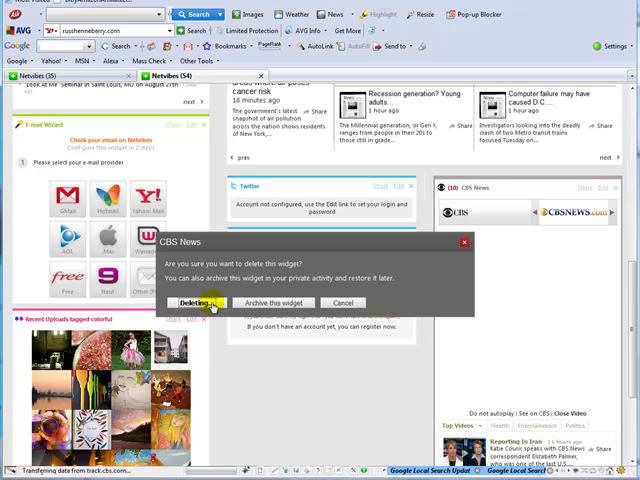
left_click(196, 302)
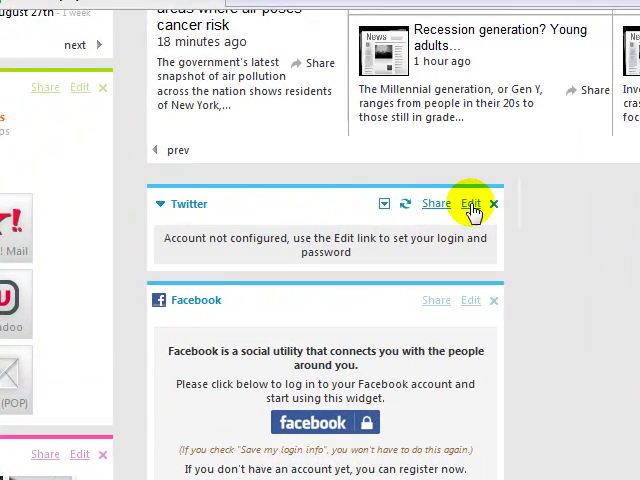
- Enter the Twitter username and password in the widget's Edit settings so it shows tweets
left_click(470, 204)
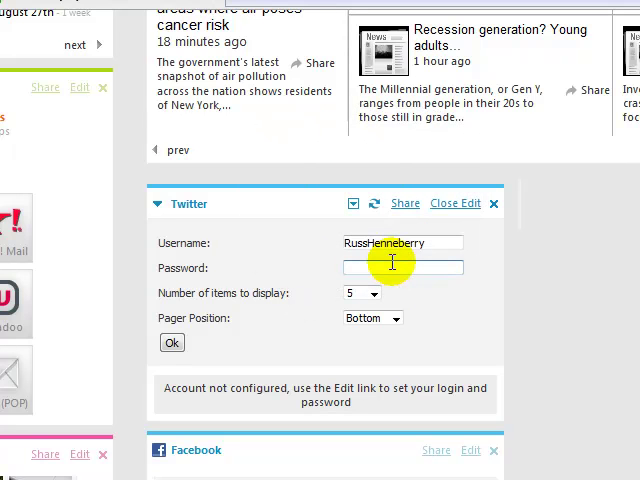
type("password")
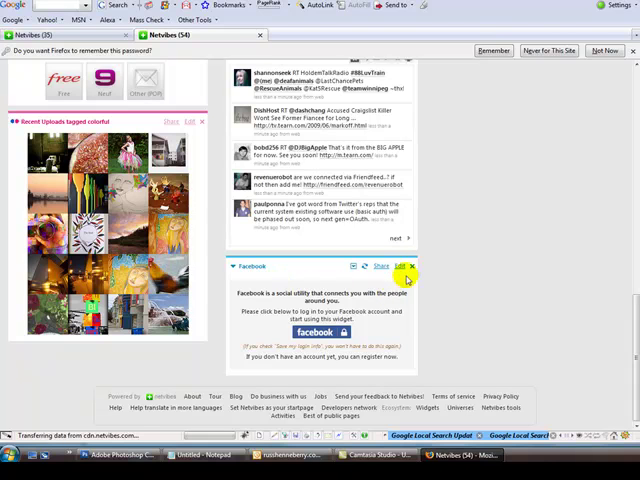
- Delete the Facebook and Recent Uploads tagged colorful widgets forever
left_click(410, 266)
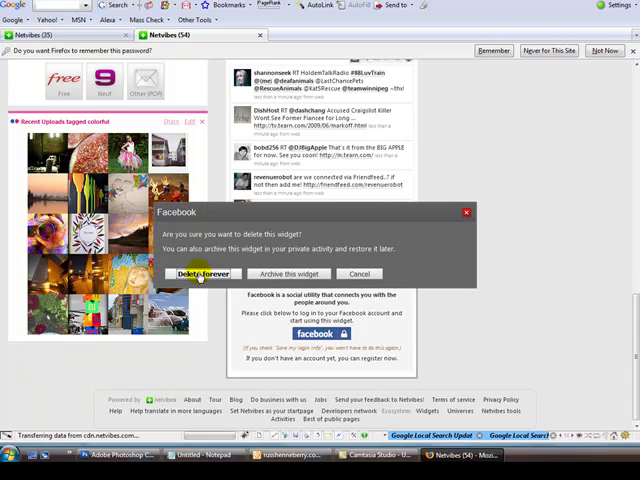
left_click(200, 274)
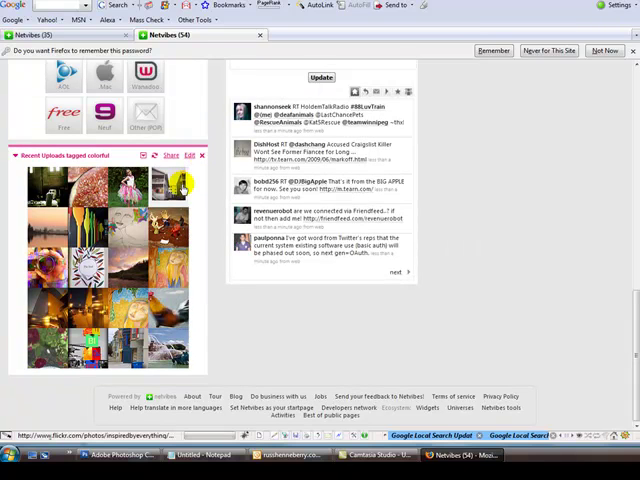
left_click(200, 156)
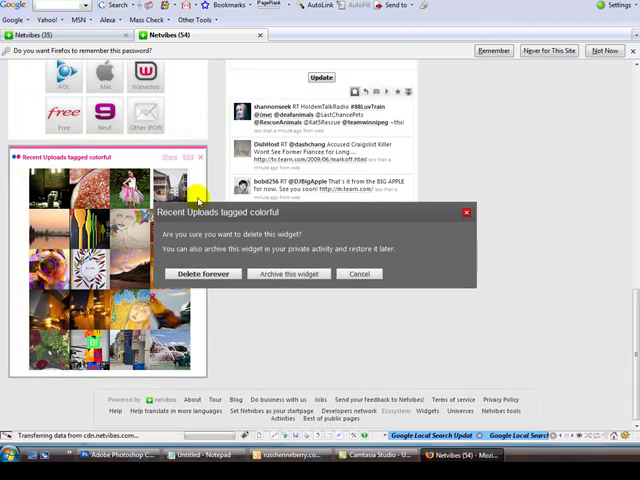
left_click(202, 274)
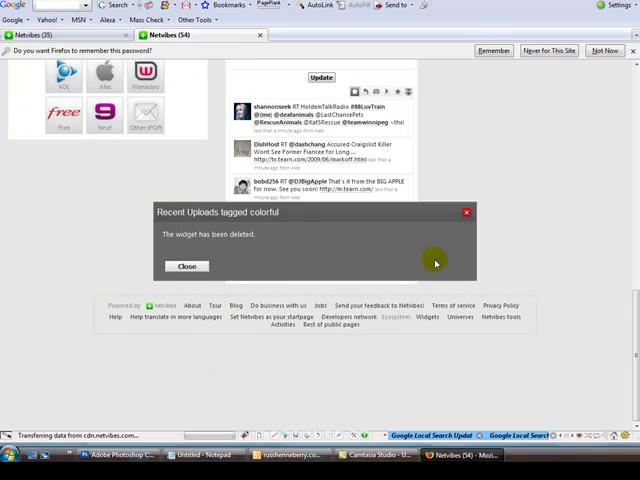
- Dismiss the deleted notice and delete the USATODAY.com News widget forever
left_click(186, 266)
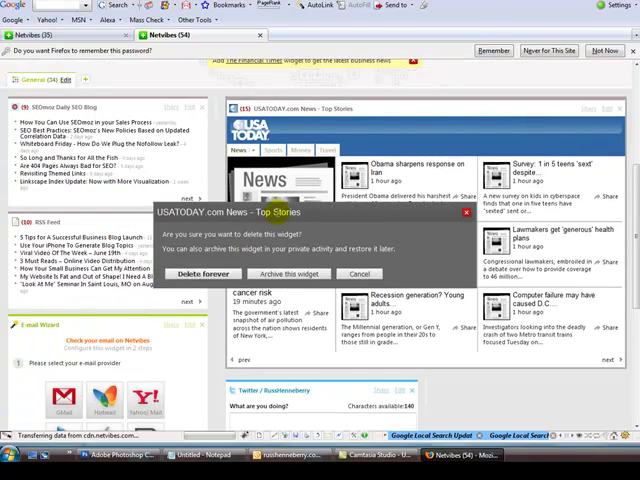
left_click(204, 272)
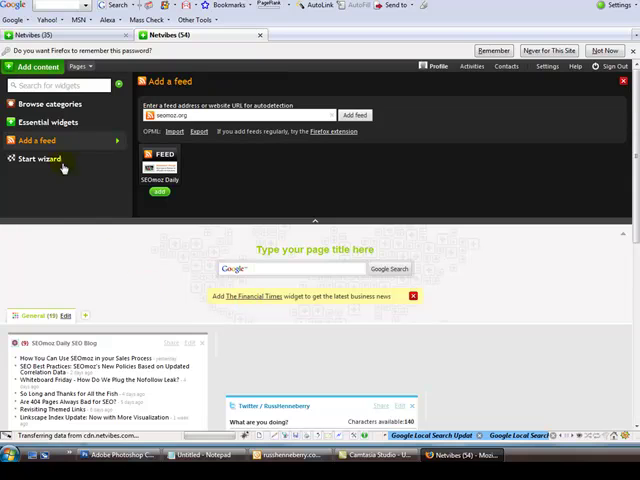
- Show the Essential widgets catalog and remove the Calculator widget, closing its notice
left_click(48, 122)
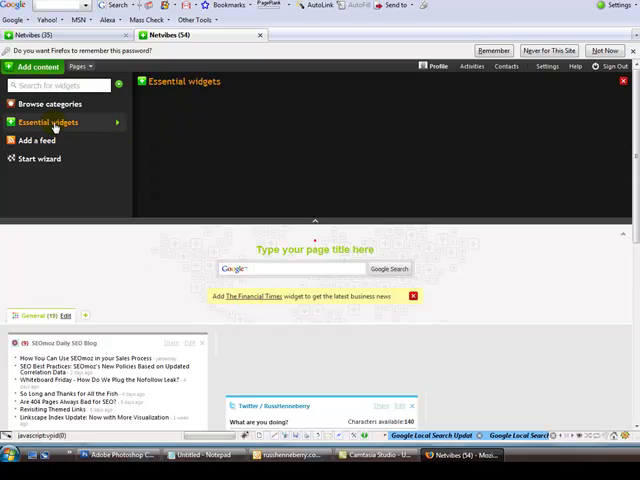
left_click(48, 122)
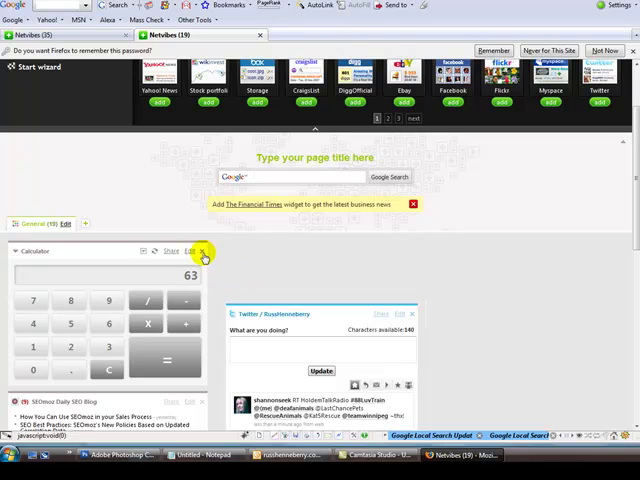
left_click(204, 250)
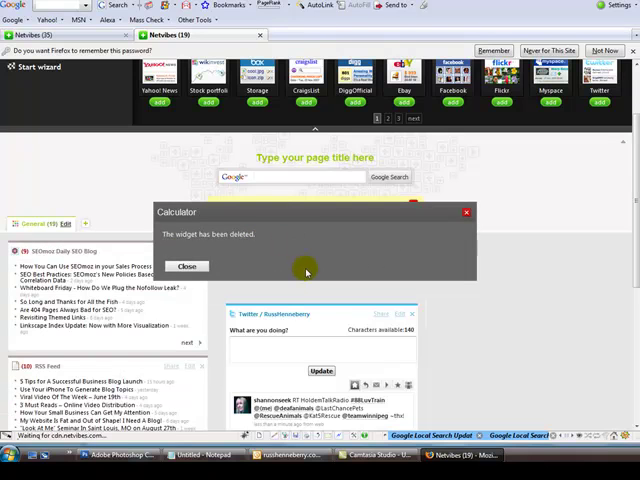
left_click(188, 266)
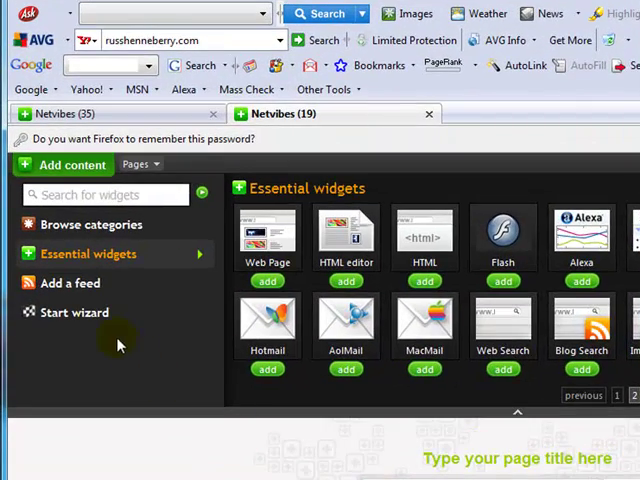
- Add the Washington Post widget from Featured widgets via Browse categories
left_click(92, 224)
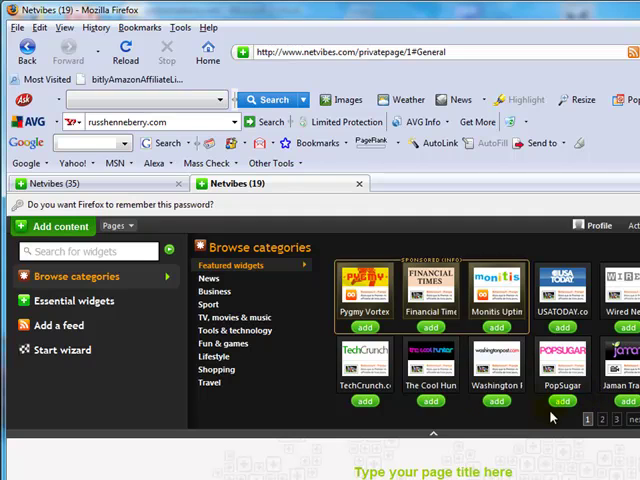
mouse_move(496, 400)
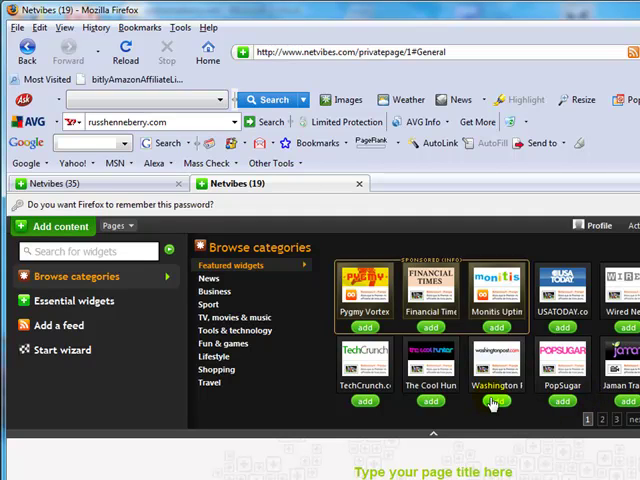
left_click(496, 400)
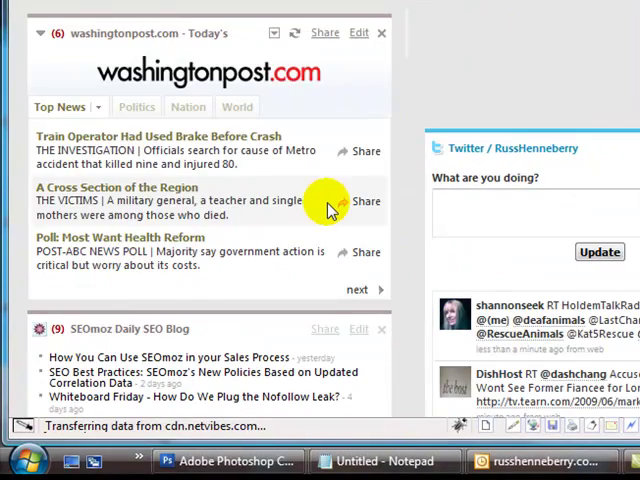
- Choose a colour for the washingtonpost.com widget from its options menu
scroll("down", 3)
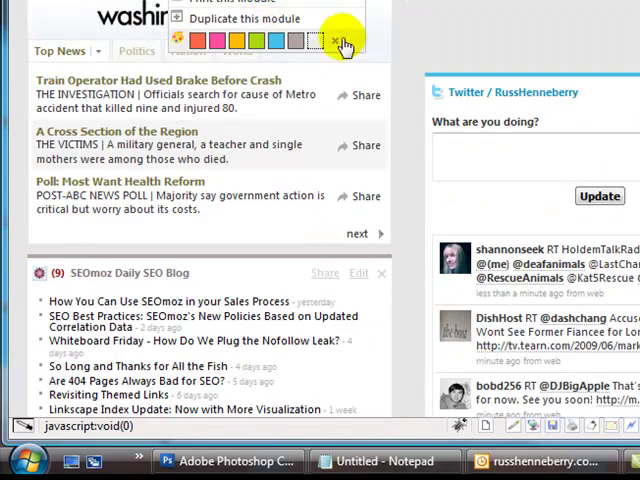
left_click(330, 42)
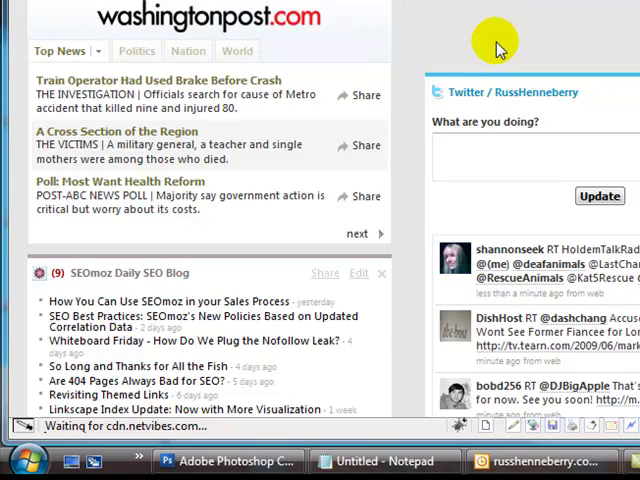